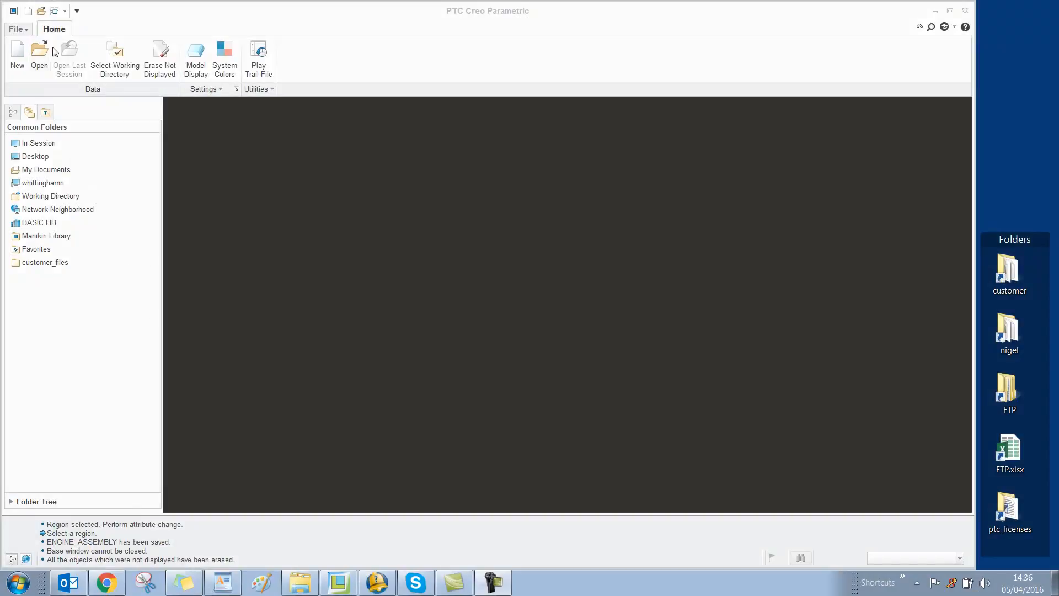
# Open the engine_assembly.drw drawing with its exploded engine view.
pyautogui.click(40, 57)
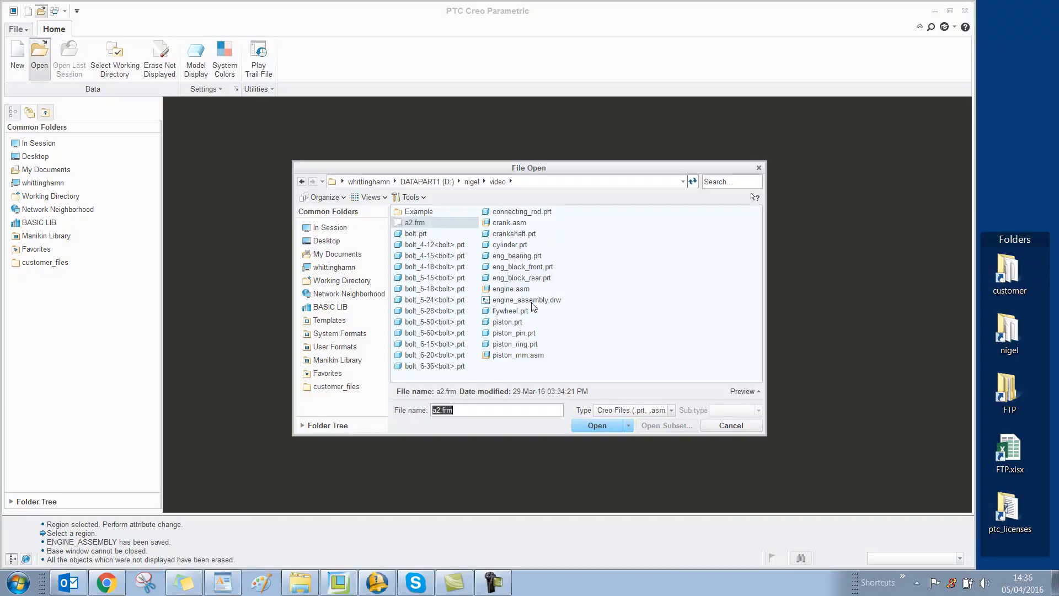
pyautogui.click(597, 426)
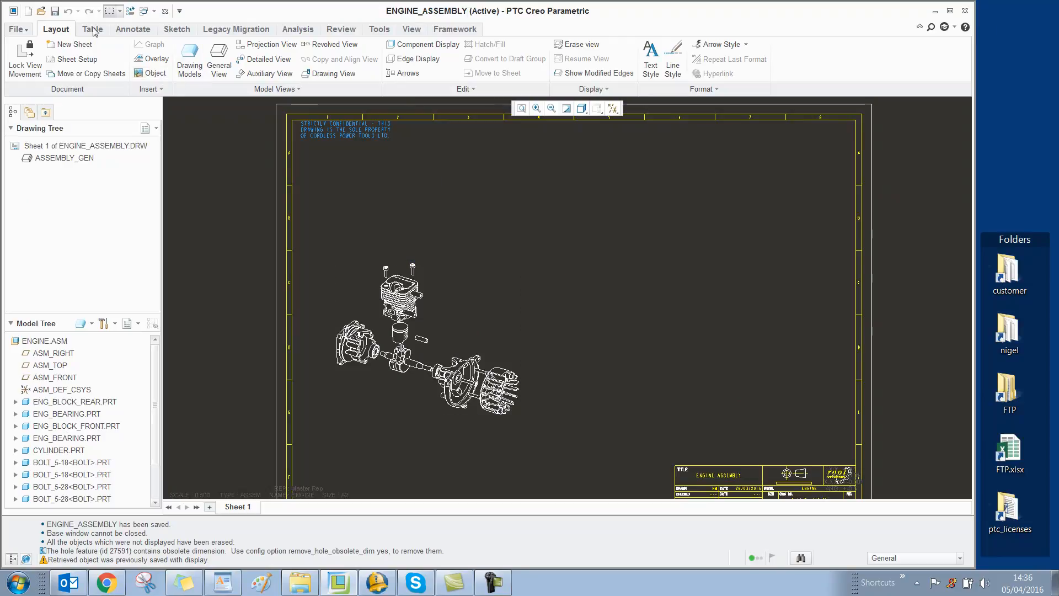
# Place a new empty 4-column by 2-row table (Table 15) on the drawing sheet.
pyautogui.click(91, 29)
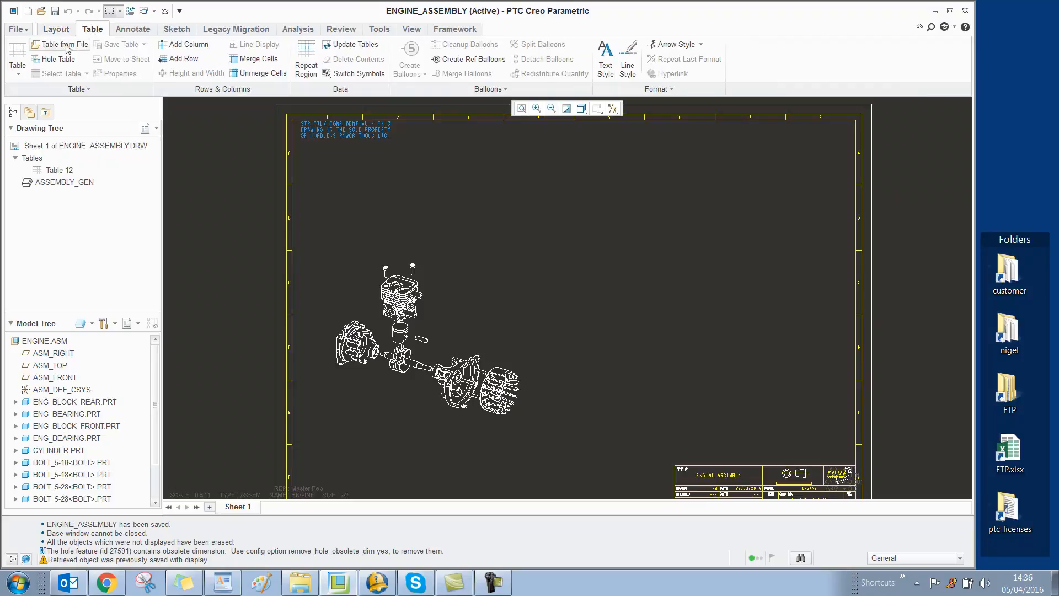
pyautogui.click(16, 58)
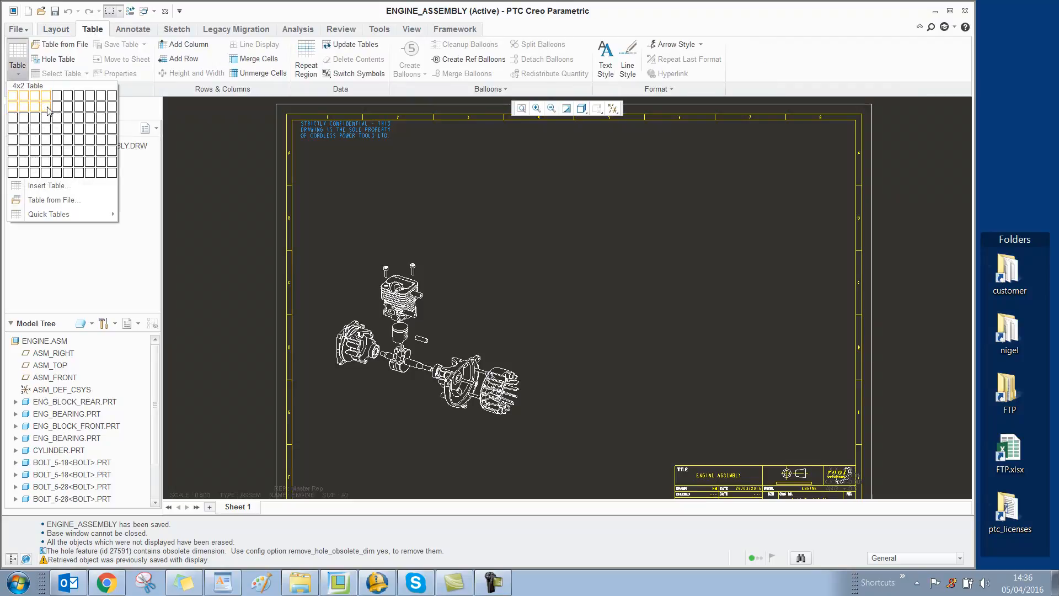
pyautogui.click(49, 109)
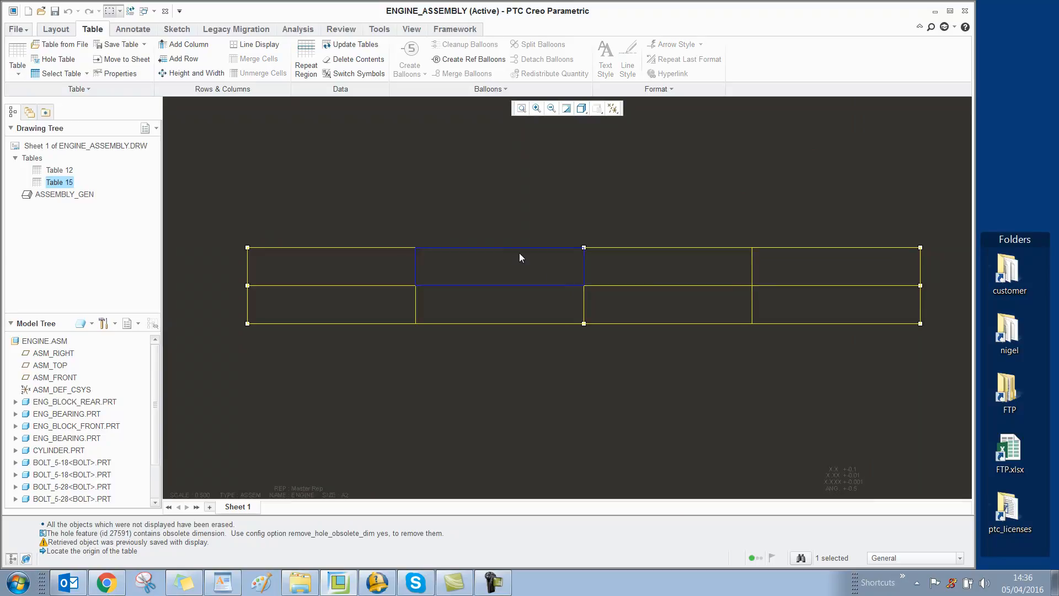
pyautogui.moveTo(470, 272)
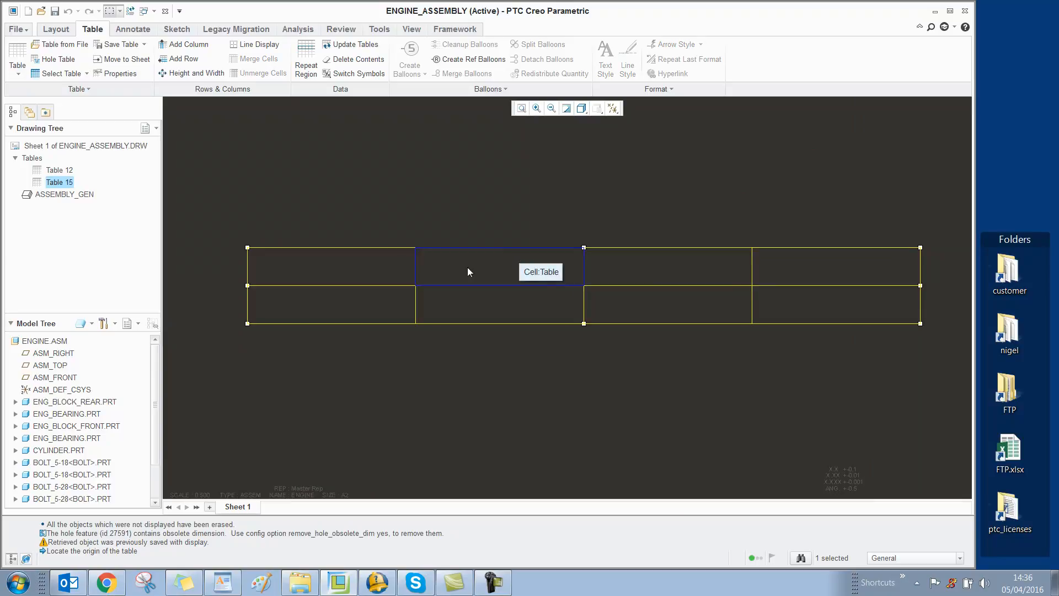
pyautogui.click(679, 266)
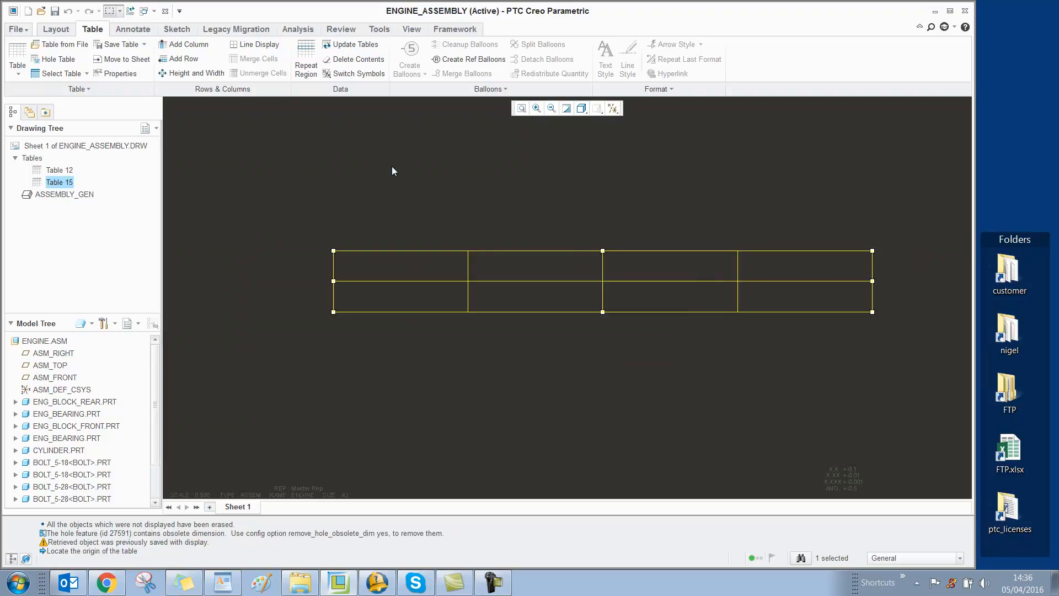
# Enter the headings INDEX, COMPONENT, TYPE and QTY across the table's top row.
pyautogui.doubleClick(398, 266)
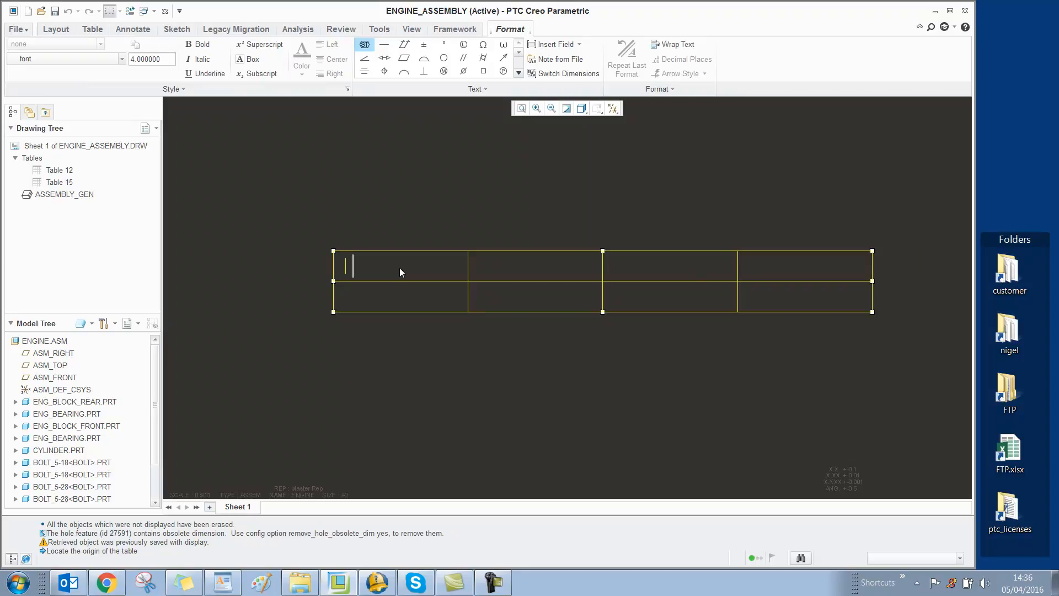
pyautogui.write('INDEX')
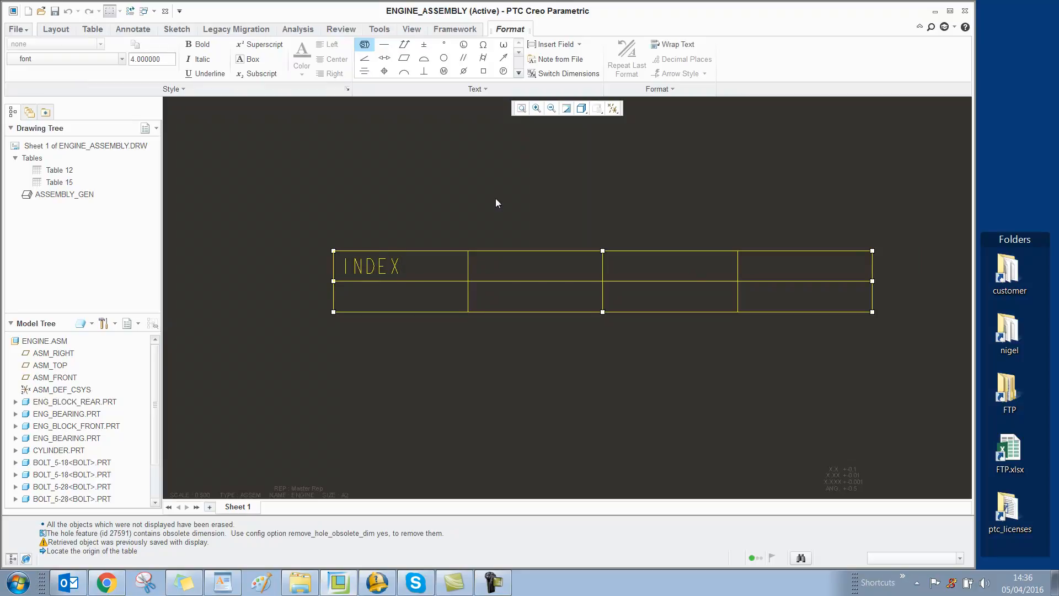
pyautogui.click(534, 266)
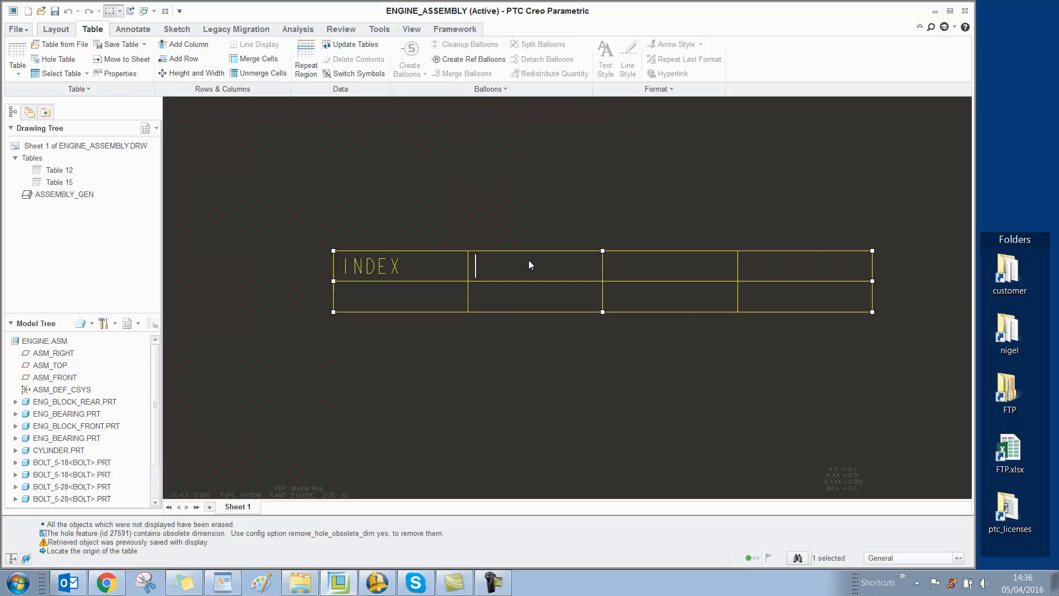
pyautogui.write('C')
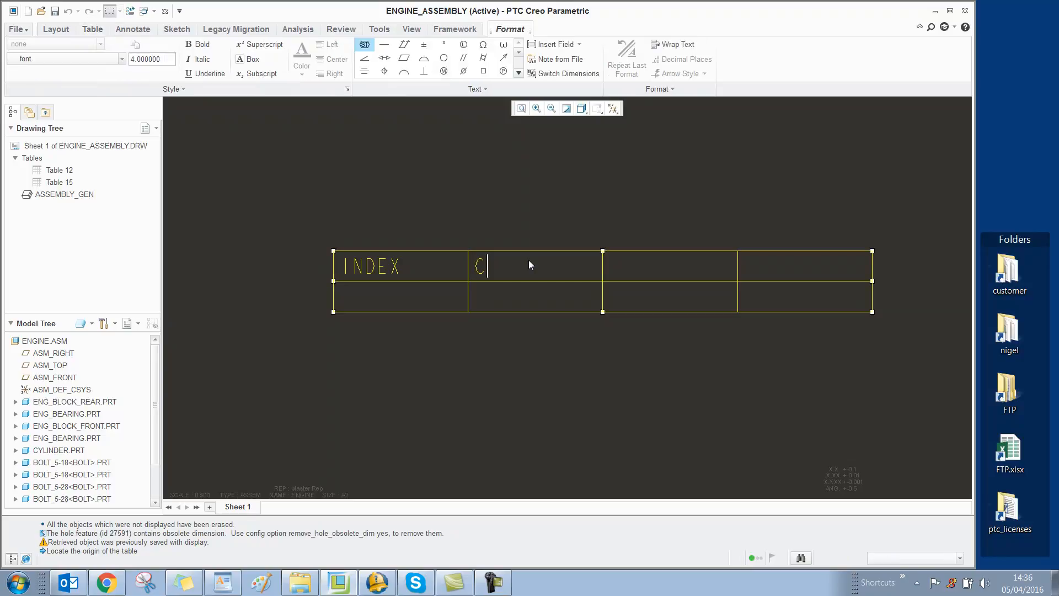
pyautogui.write('OMPONEN')
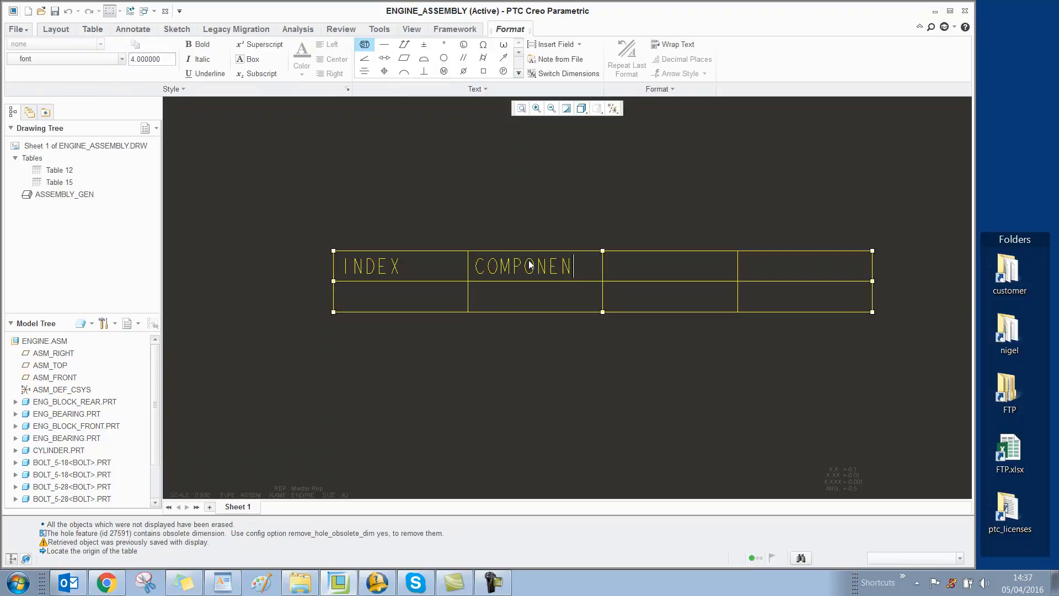
pyautogui.click(669, 266)
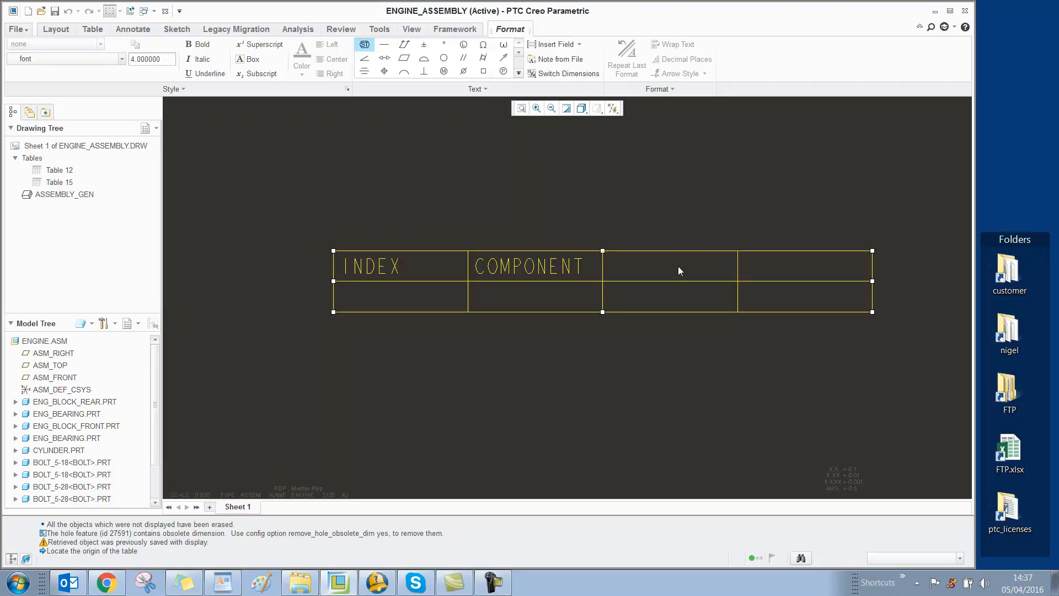
pyautogui.write('TYPE')
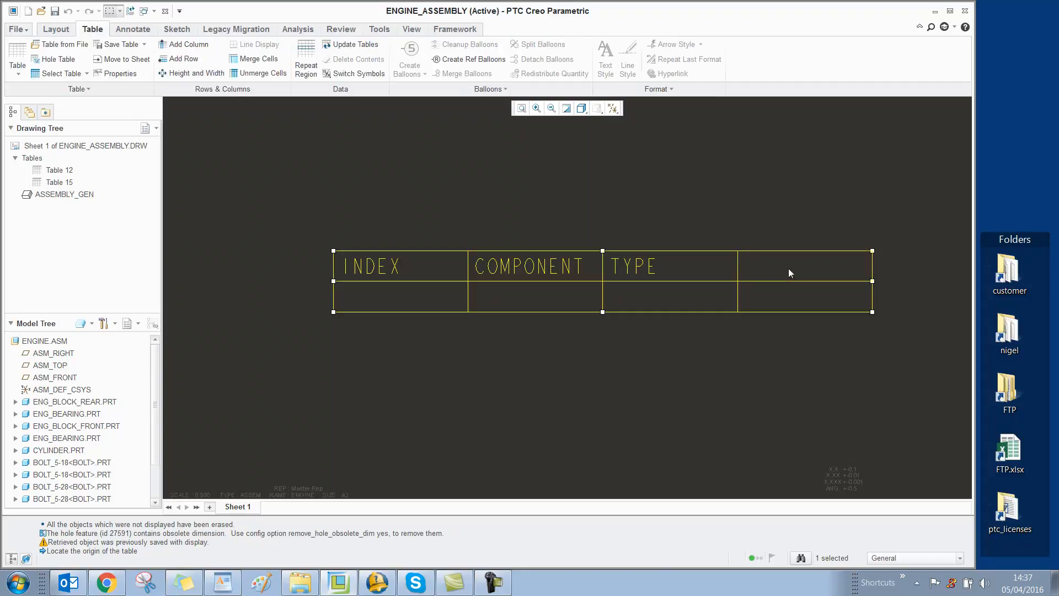
pyautogui.write('QTY')
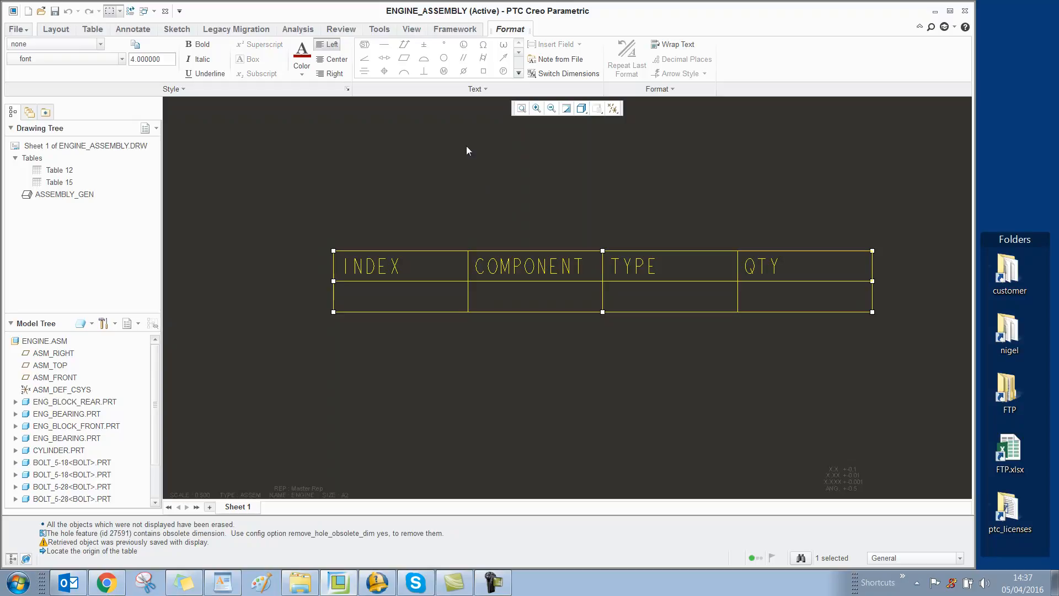
pyautogui.moveTo(93, 29)
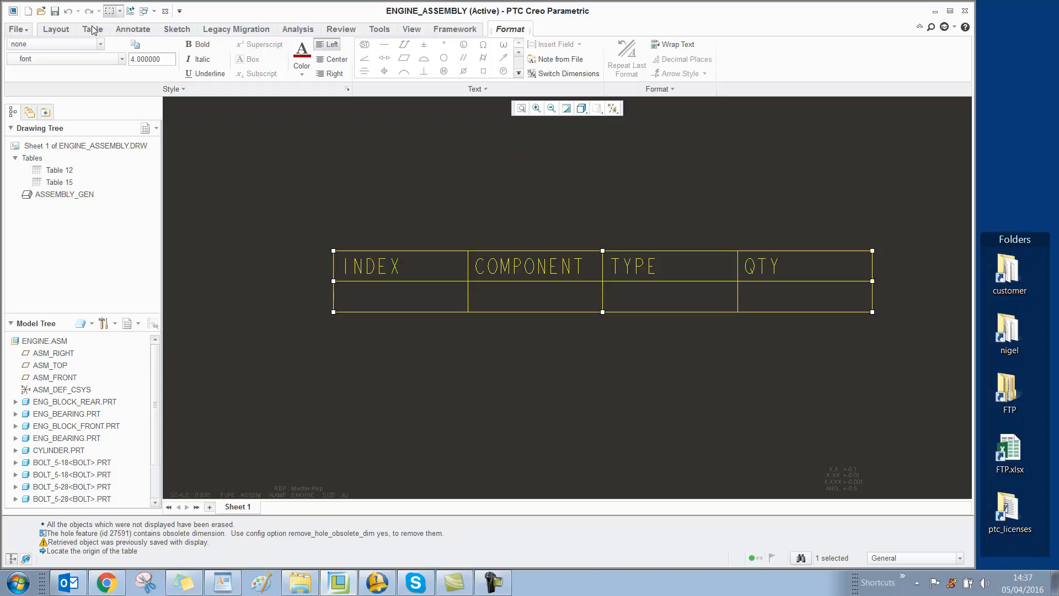
# Add a simple repeat region spanning the table's empty second row.
pyautogui.click(91, 28)
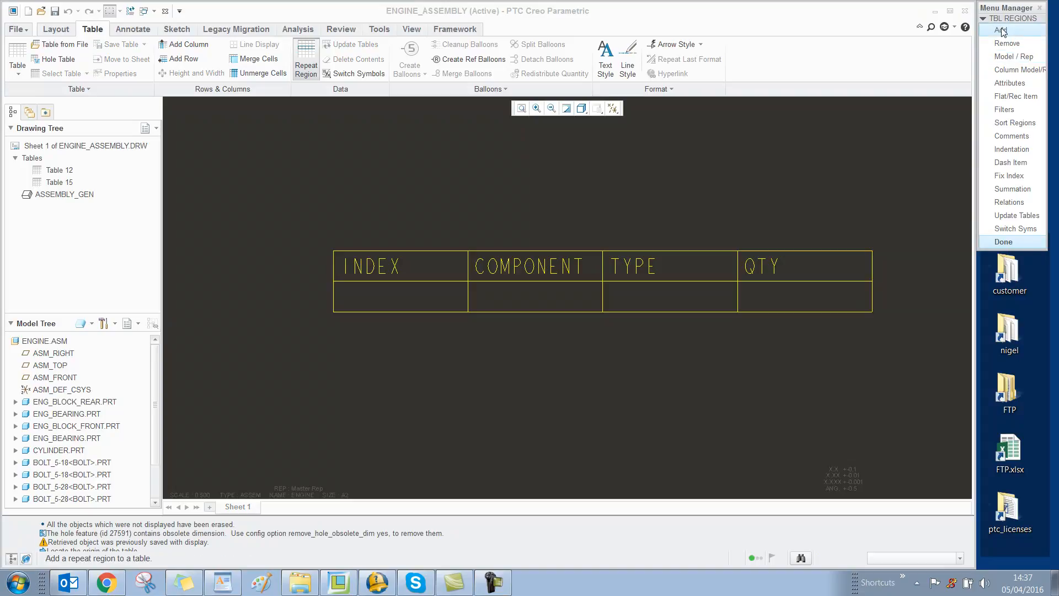
pyautogui.click(1004, 31)
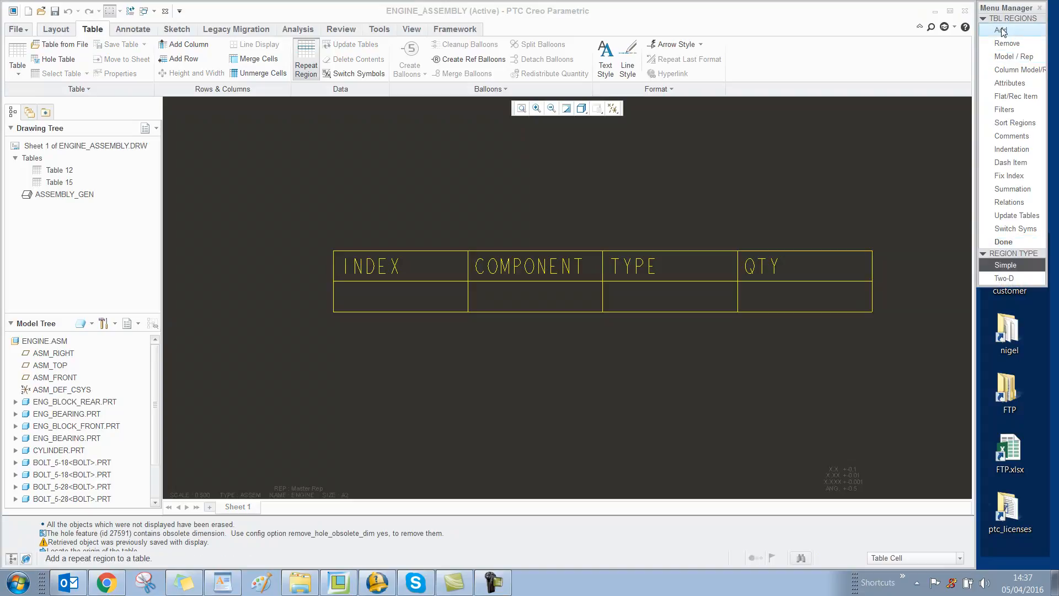
pyautogui.click(399, 297)
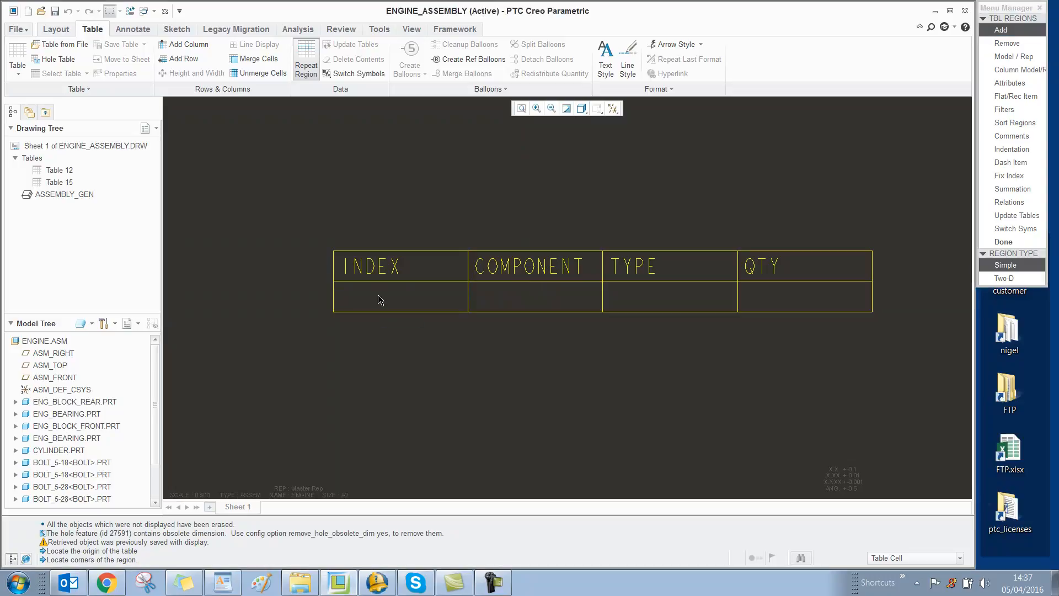
pyautogui.click(378, 295)
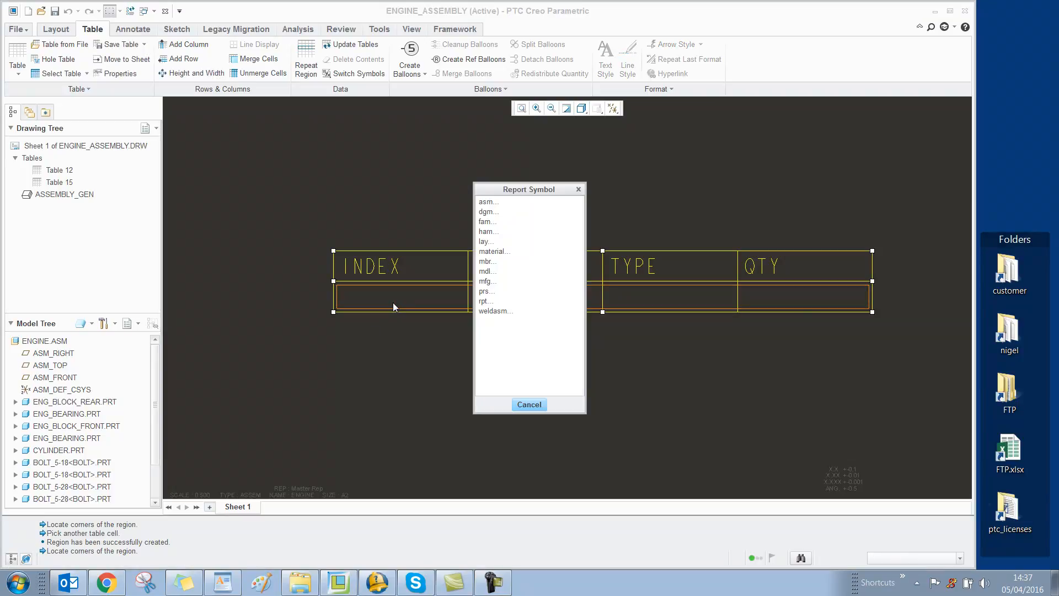
pyautogui.moveTo(445, 252)
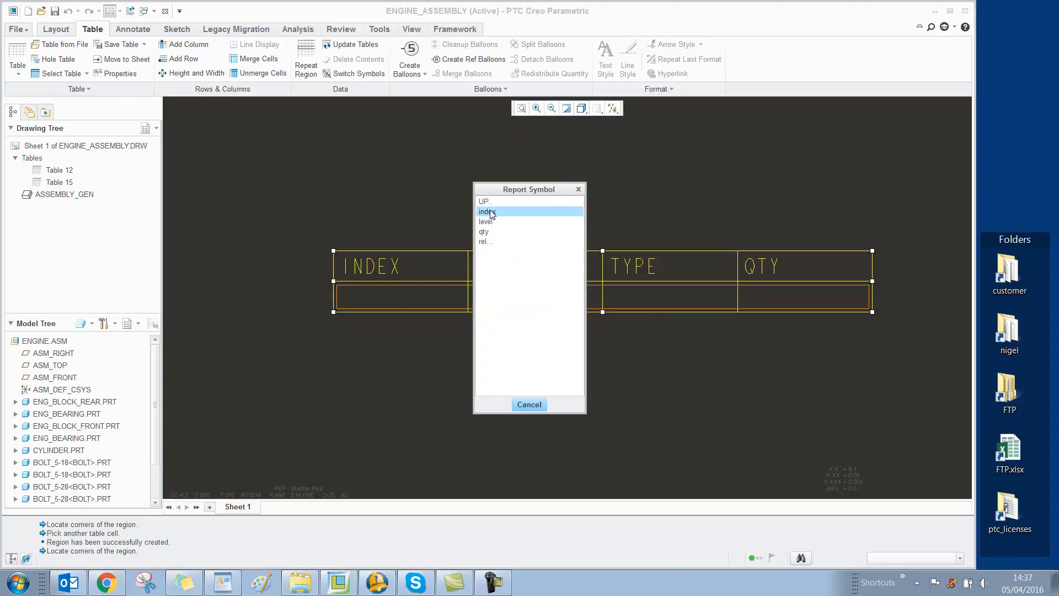
# Assign index, component name and type report parameters to the repeat-row cells.
pyautogui.click(485, 211)
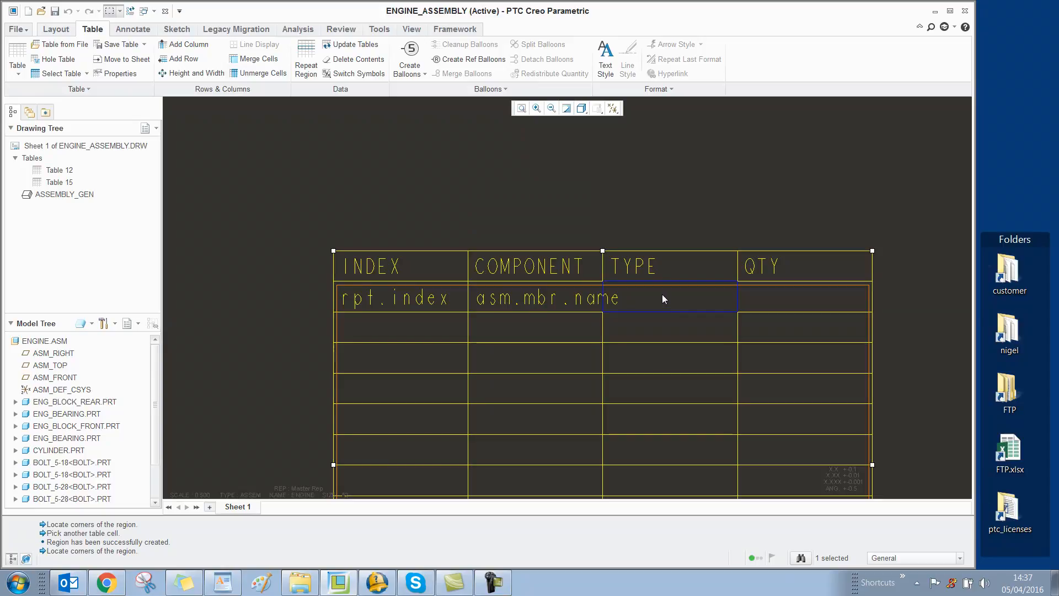
pyautogui.doubleClick(669, 297)
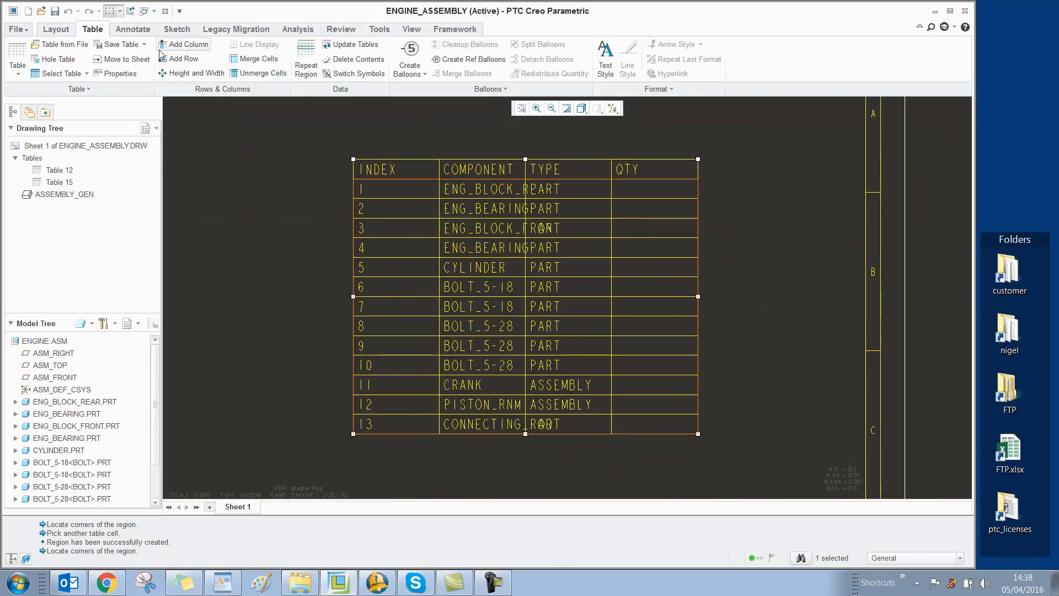
# Set the repeat region's attributes to Duplicates so repeated components merge with quantities.
pyautogui.click(482, 325)
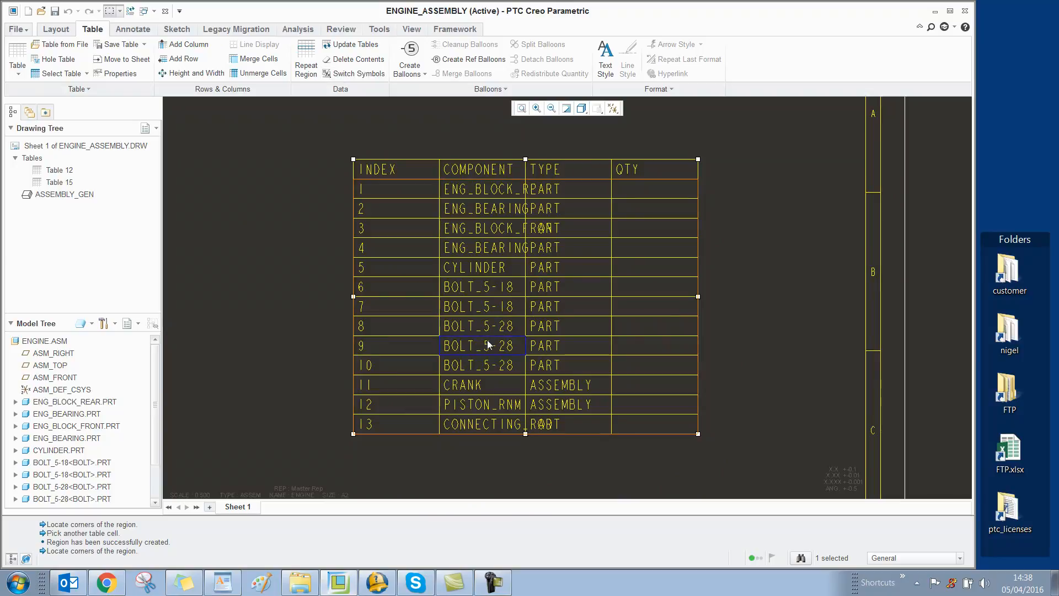
pyautogui.click(482, 365)
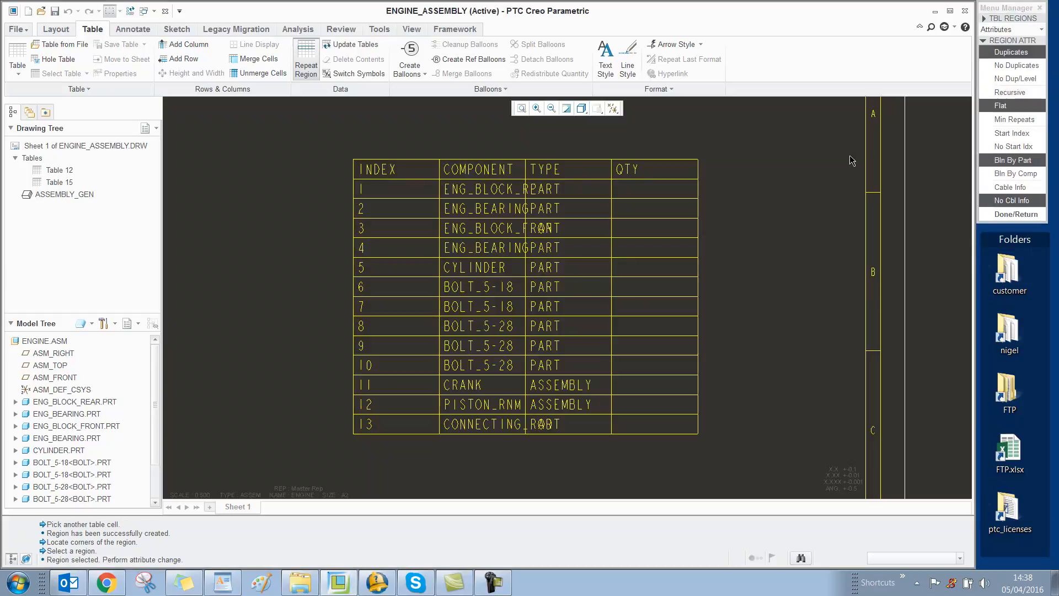
pyautogui.click(1014, 65)
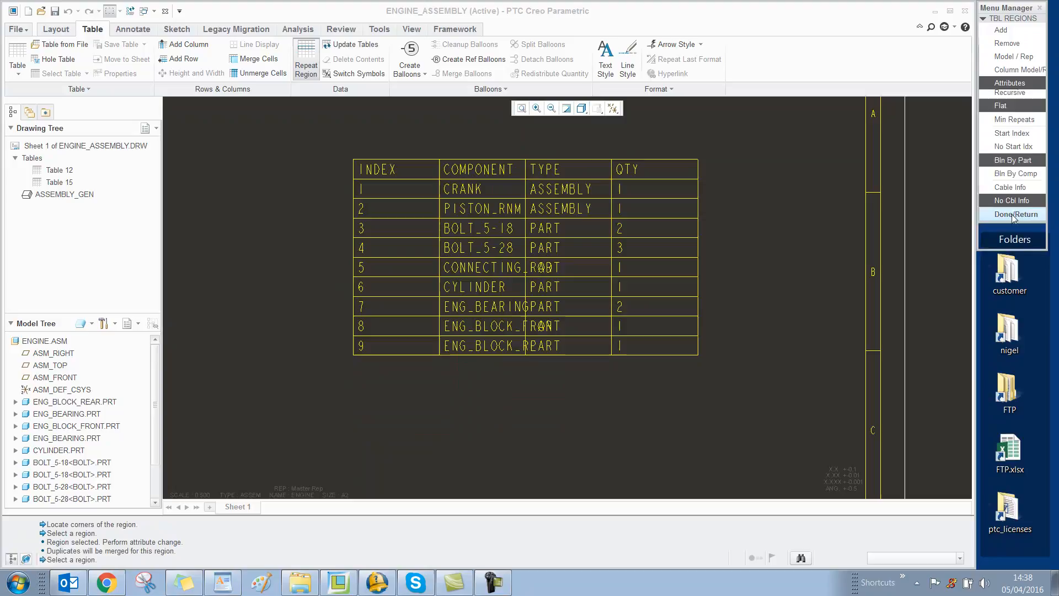
pyautogui.click(1010, 83)
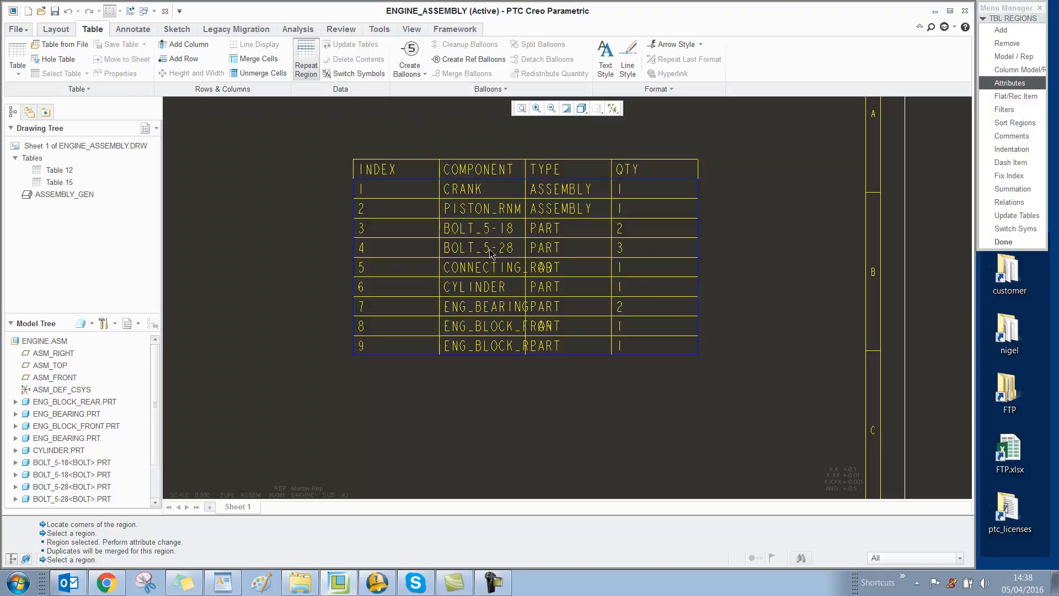
pyautogui.moveTo(626, 258)
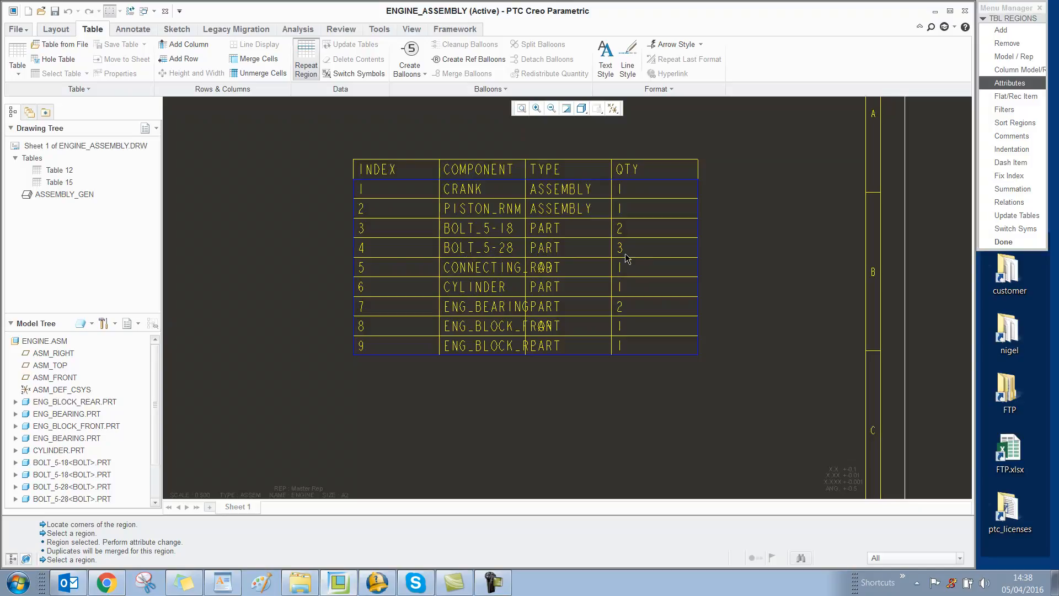
pyautogui.moveTo(452, 267)
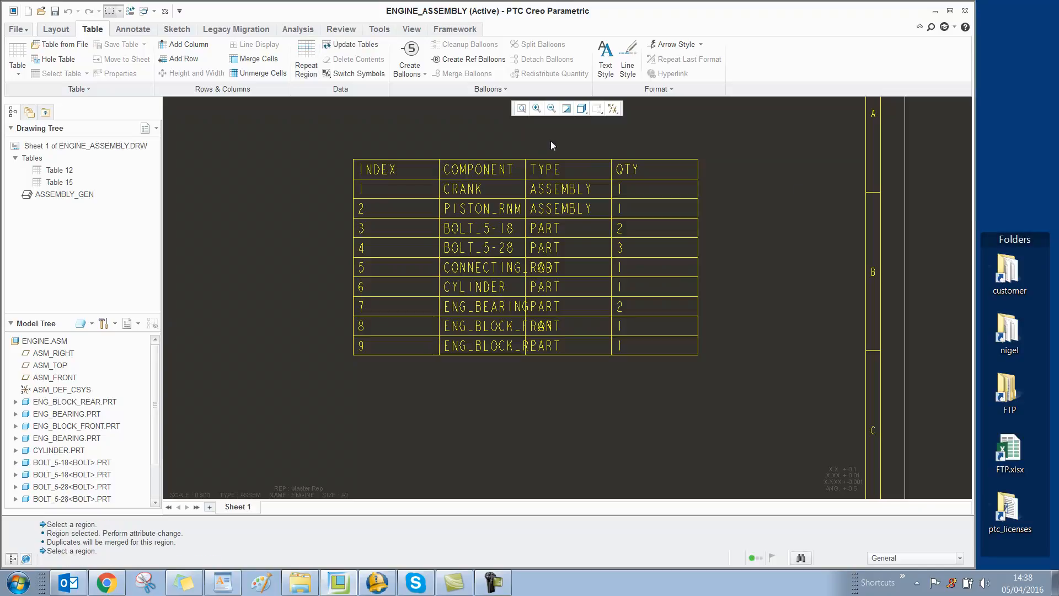
# Set the COMPONENT column width to 20 characters so full names fit.
pyautogui.click(477, 169)
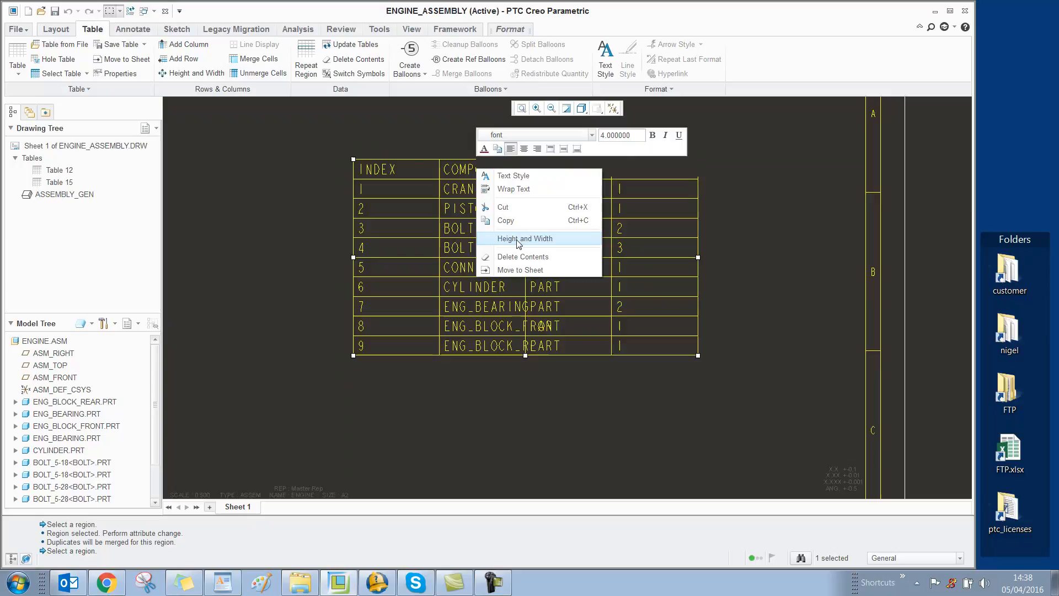
pyautogui.click(525, 238)
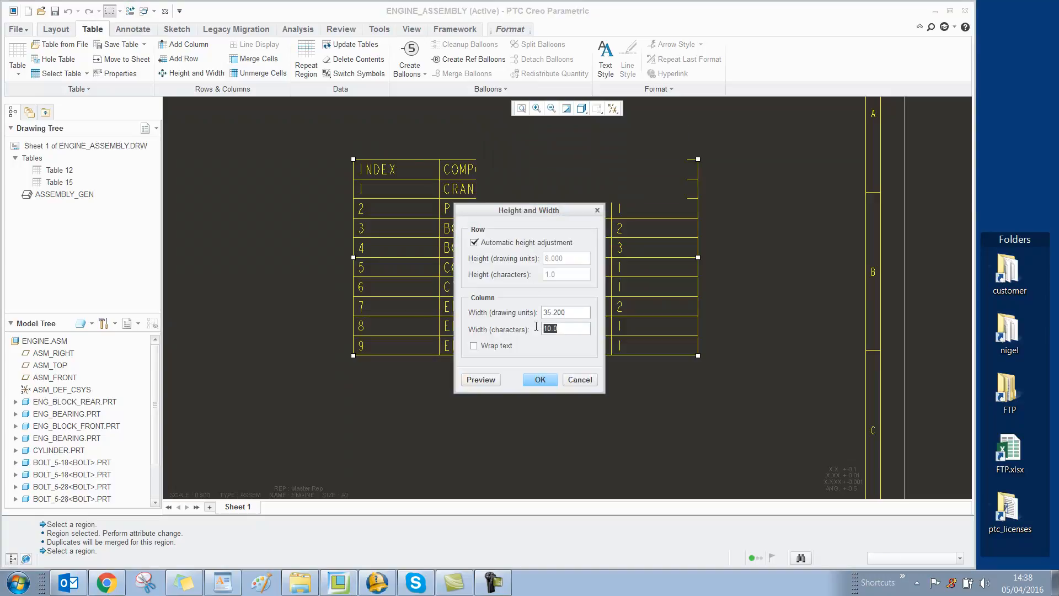
pyautogui.write('20')
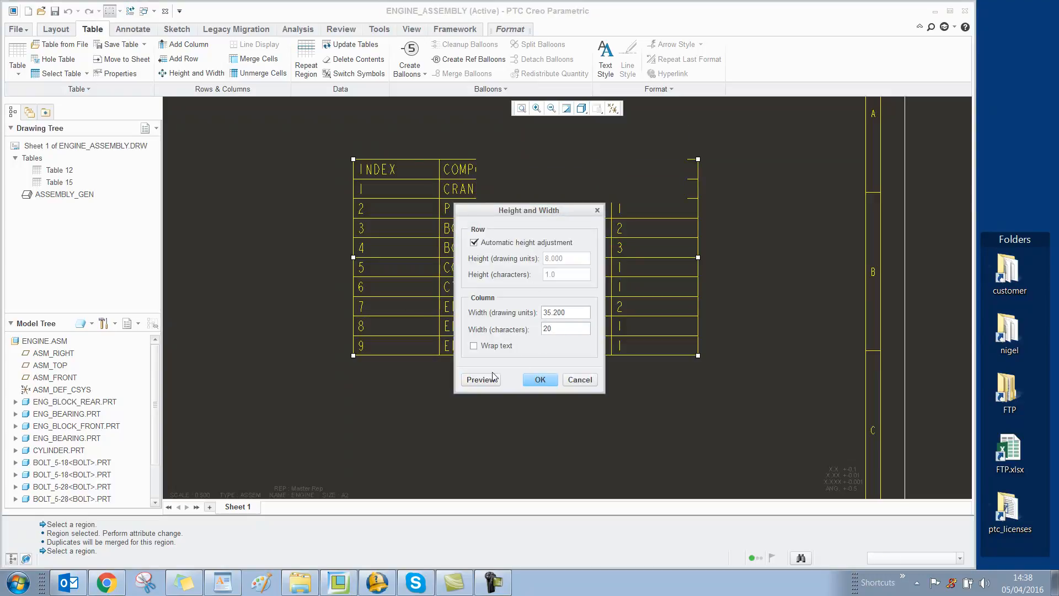
pyautogui.click(539, 379)
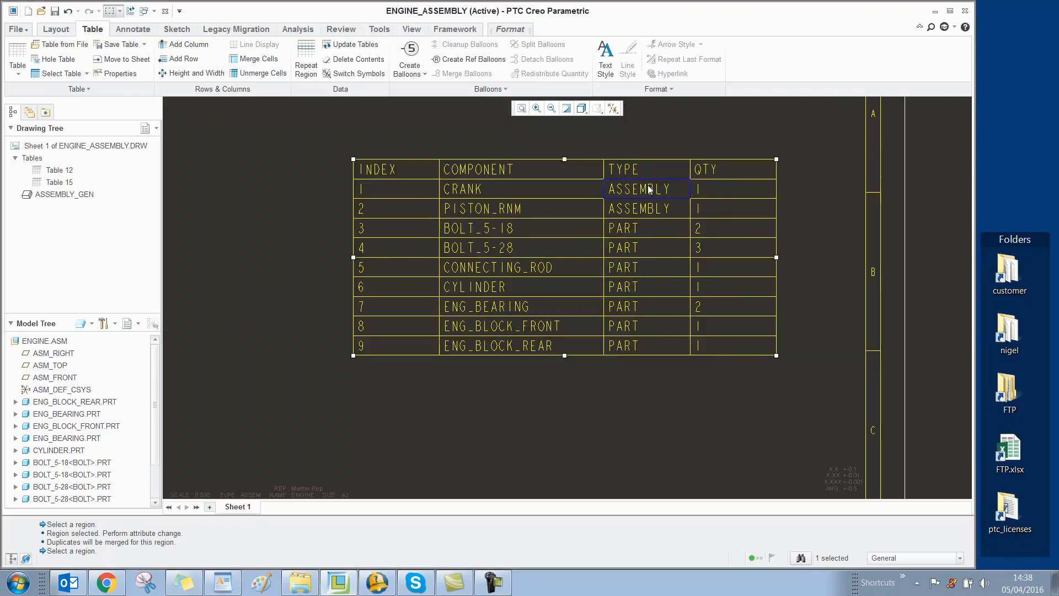
pyautogui.click(645, 227)
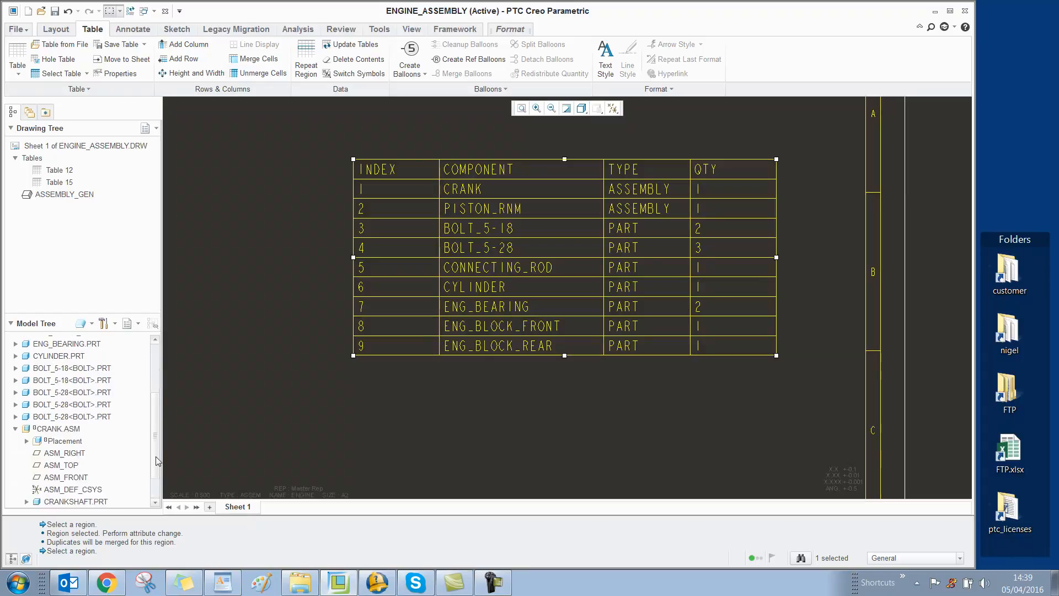
# Set the repeat region to Recursive and update the table to list subassembly parts.
pyautogui.scroll(-3)
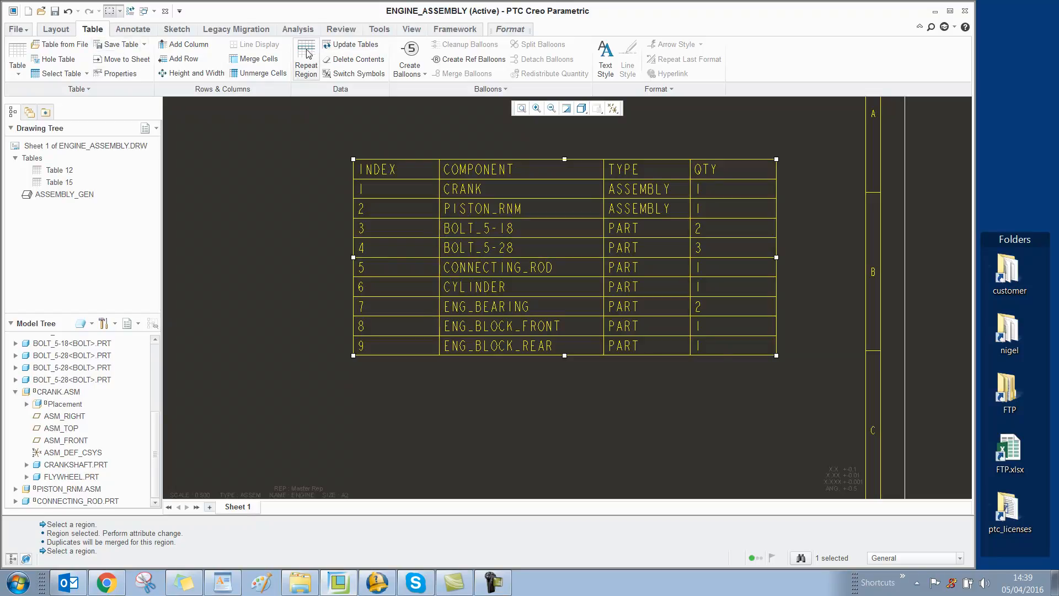
pyautogui.moveTo(305, 58)
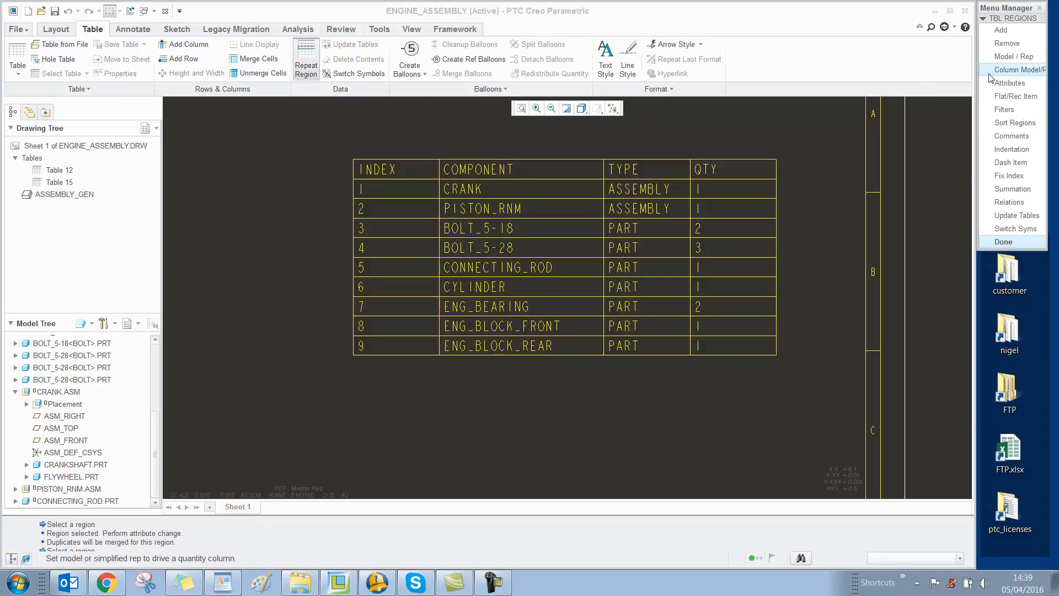
pyautogui.click(1010, 82)
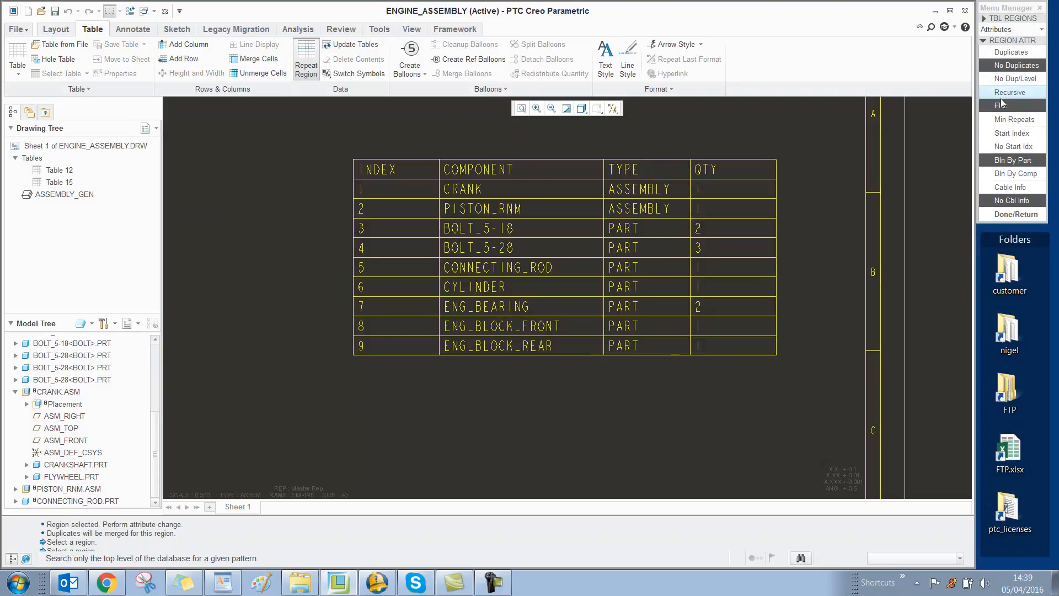
pyautogui.click(1010, 91)
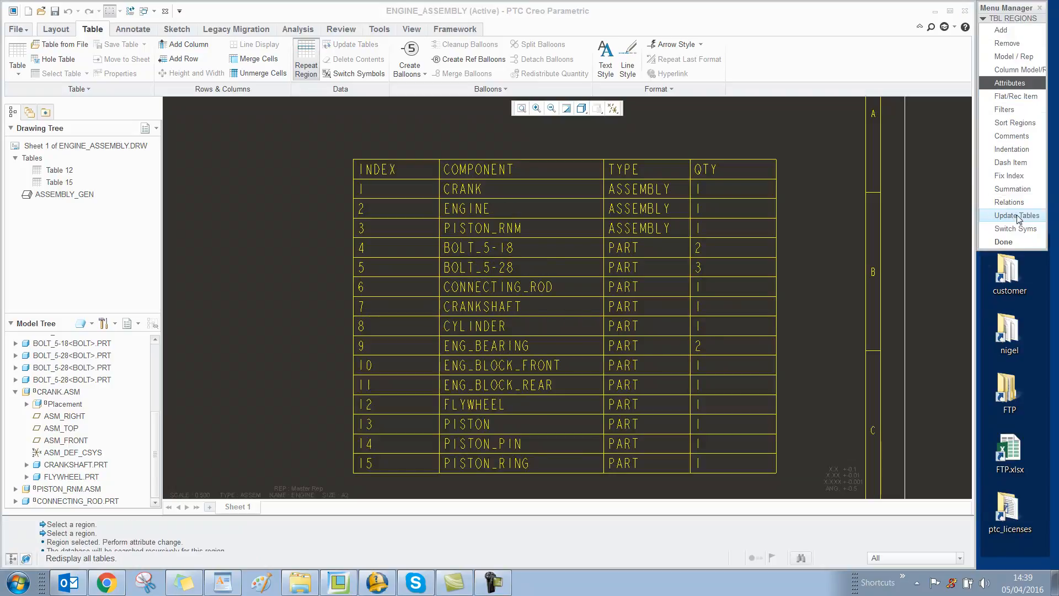
pyautogui.click(1016, 215)
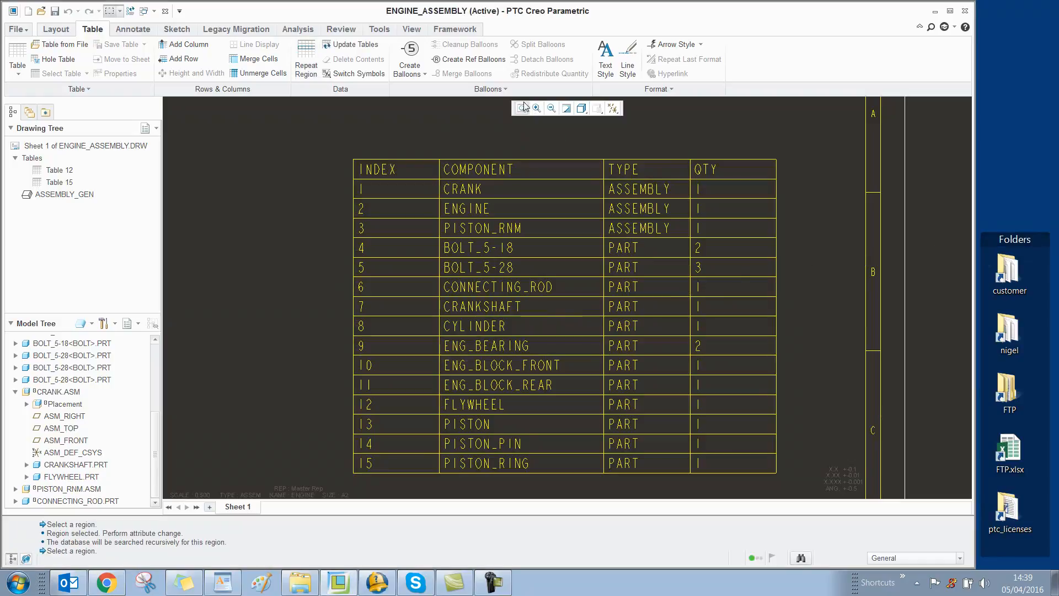
# Create BOM balloons for all components on the exploded engine view.
pyautogui.click(521, 107)
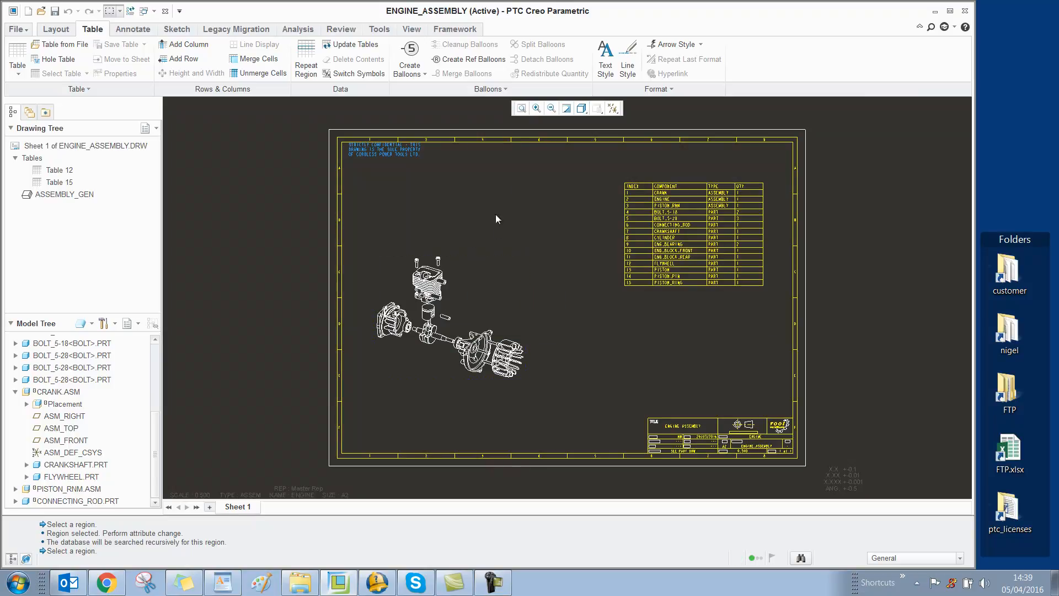
pyautogui.moveTo(408, 58)
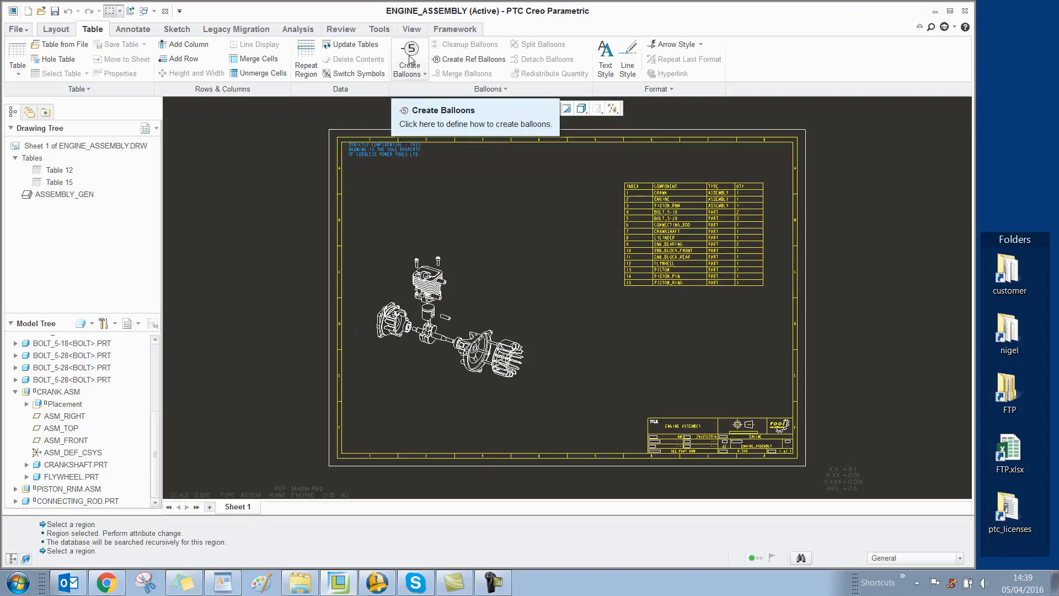
pyautogui.click(408, 74)
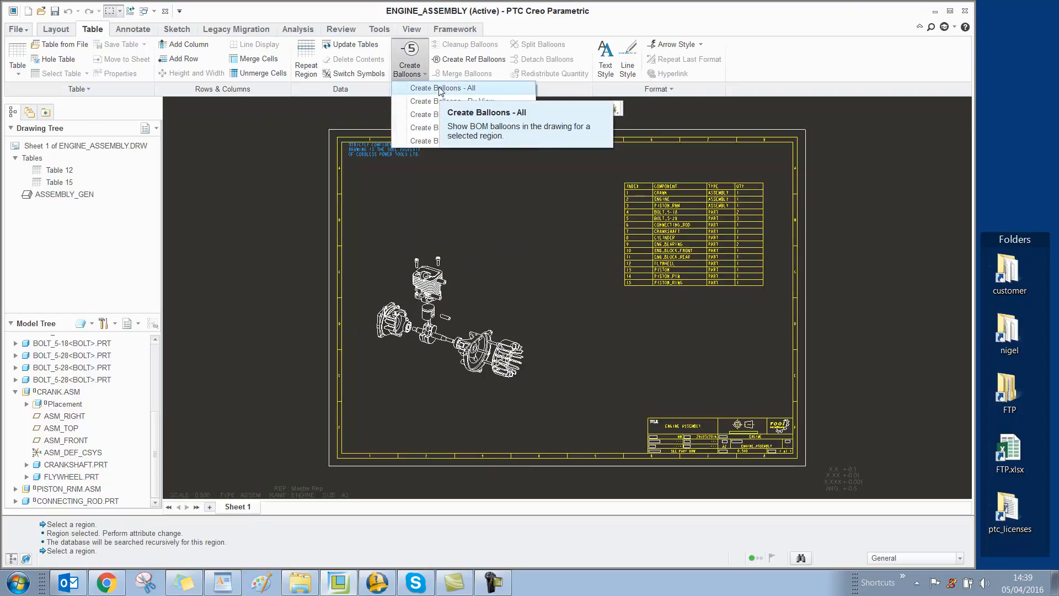
pyautogui.click(444, 88)
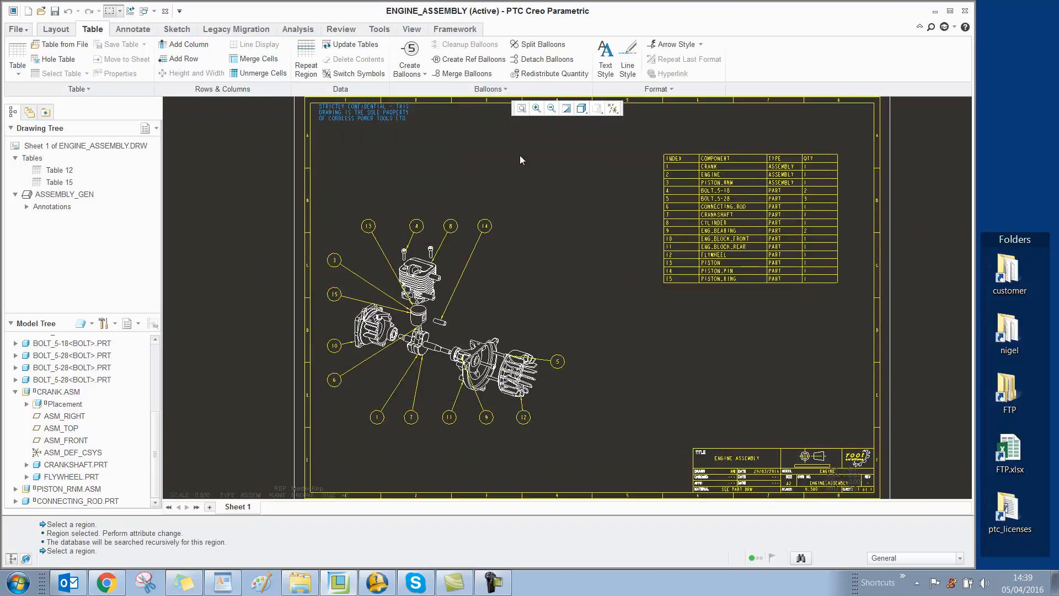
pyautogui.moveTo(484, 196)
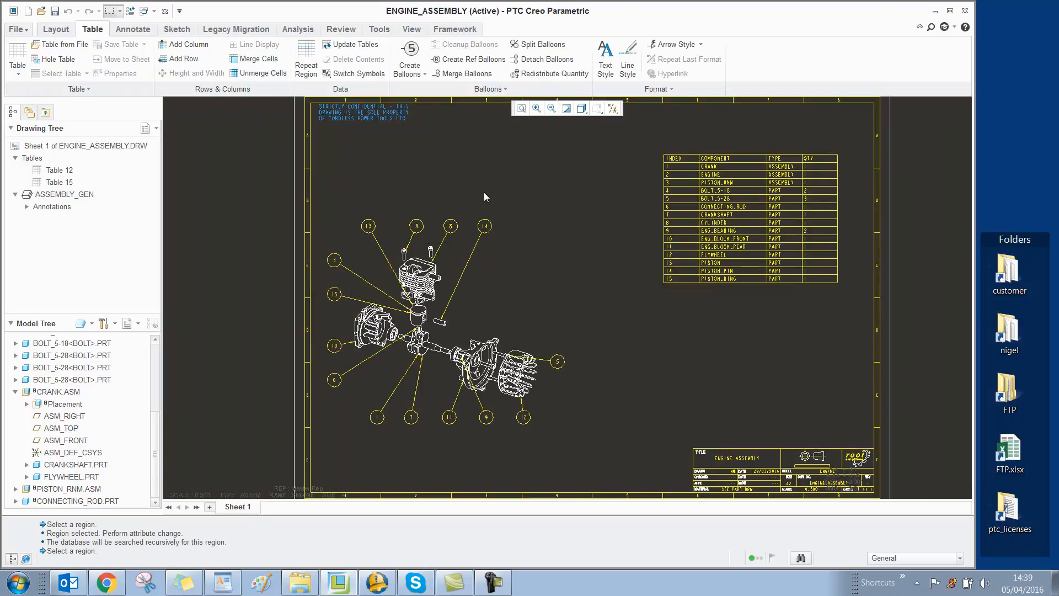